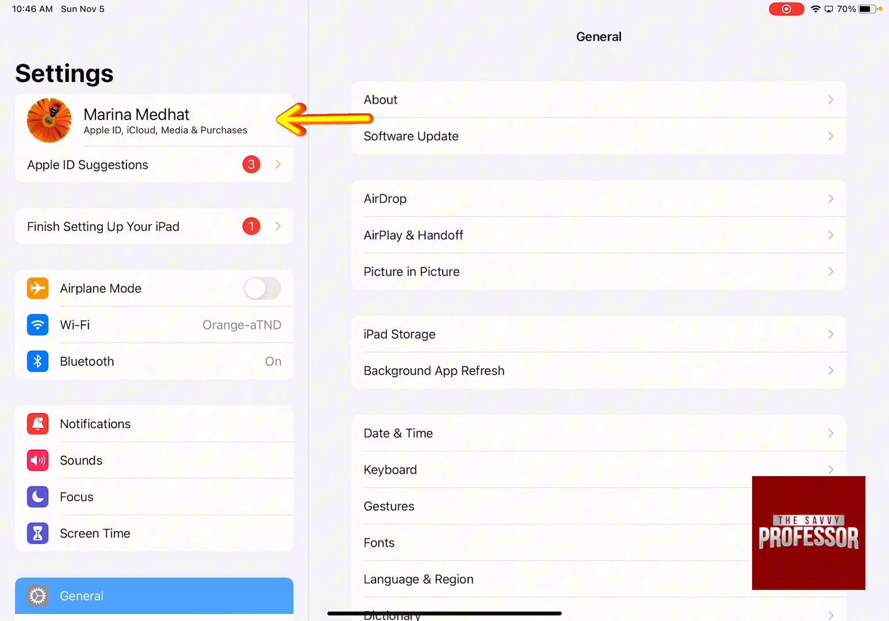
# - Open the Apple ID page showing iCloud, Media & Purchases and Find My
pyautogui.click(153, 121)
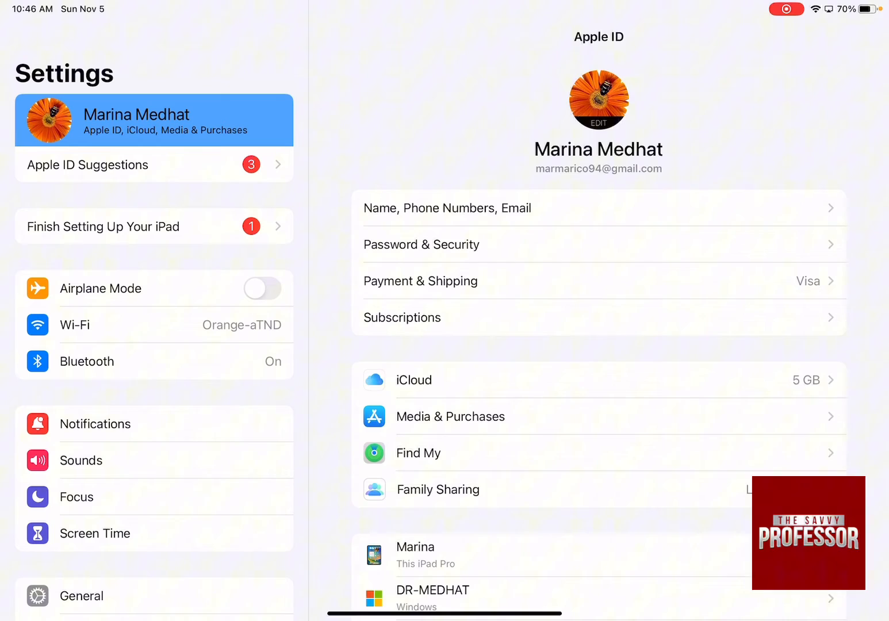
pyautogui.scroll(-3)
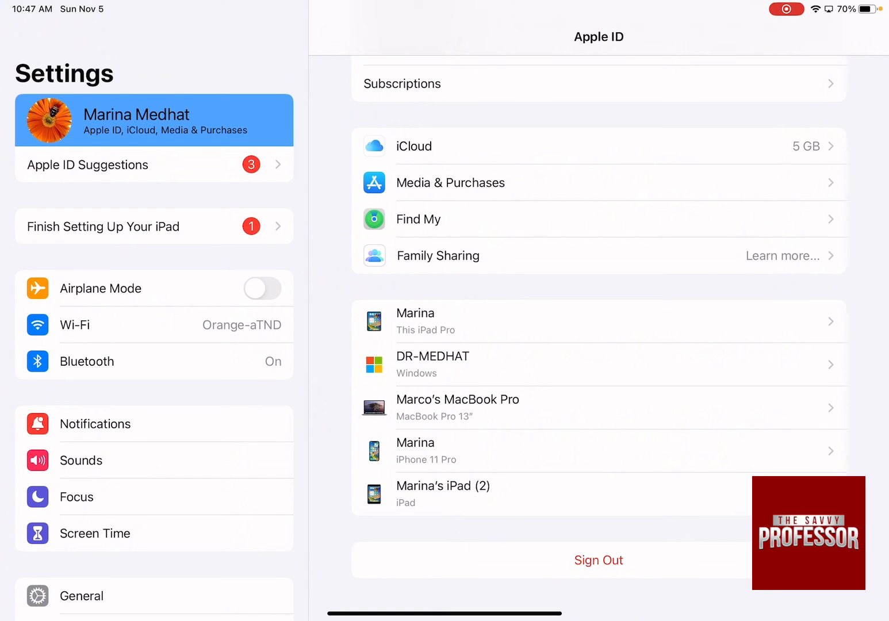
# - Go to General > Transfer or Reset iPad to reach the erase and reset options
pyautogui.scroll(-3)
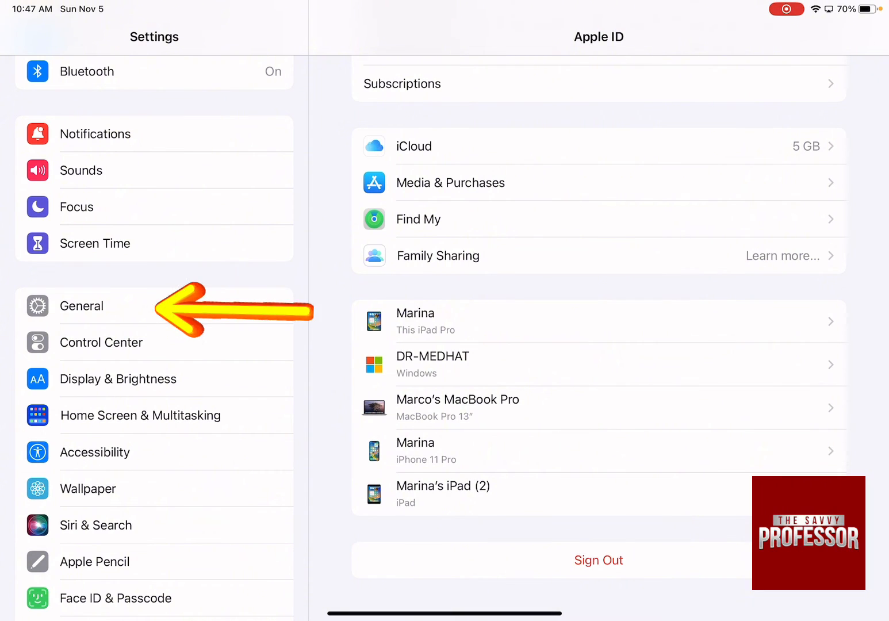
pyautogui.click(81, 306)
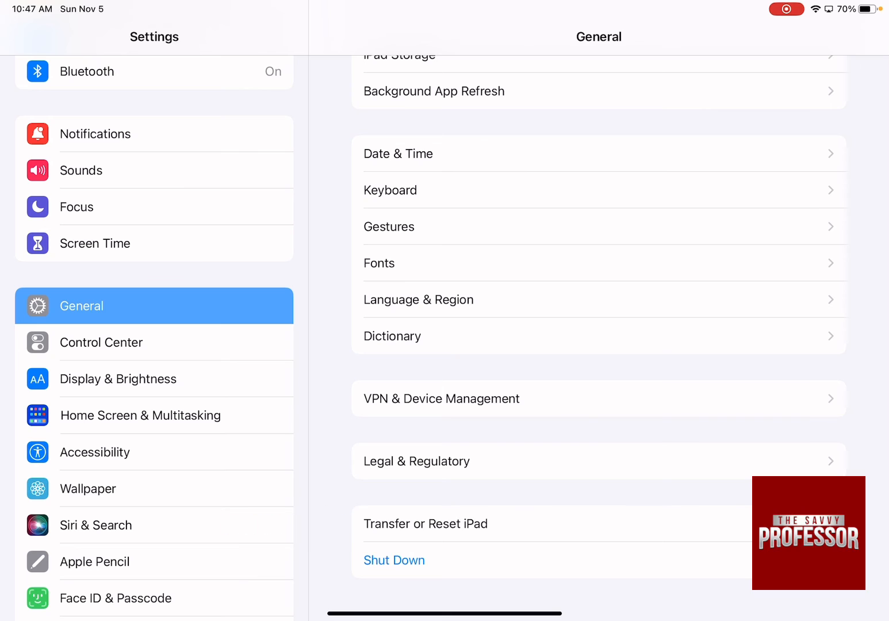
pyautogui.click(425, 523)
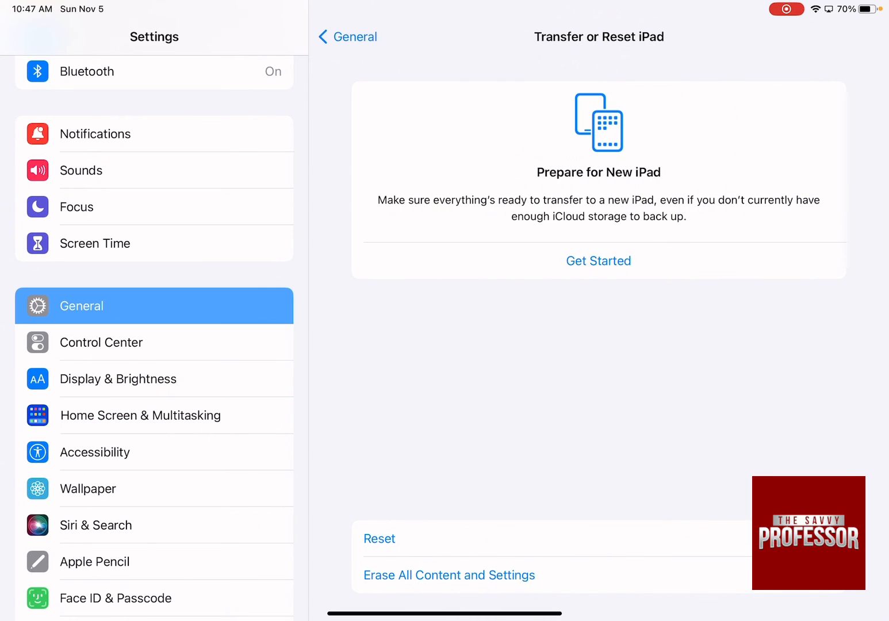